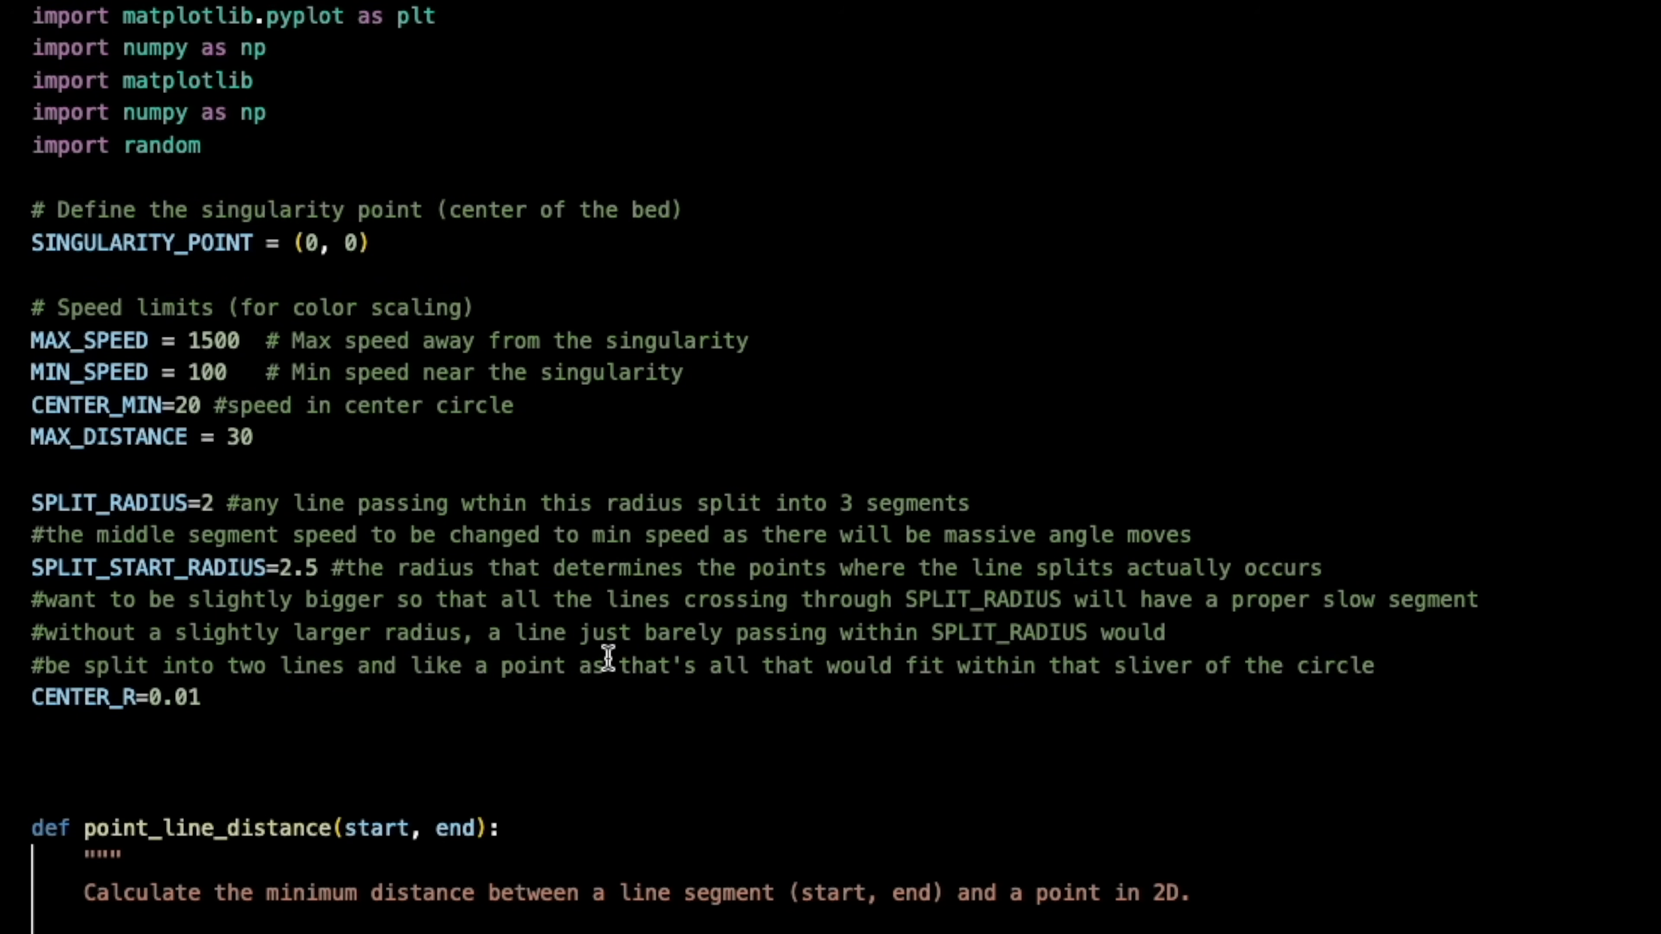
scroll("down", 3)
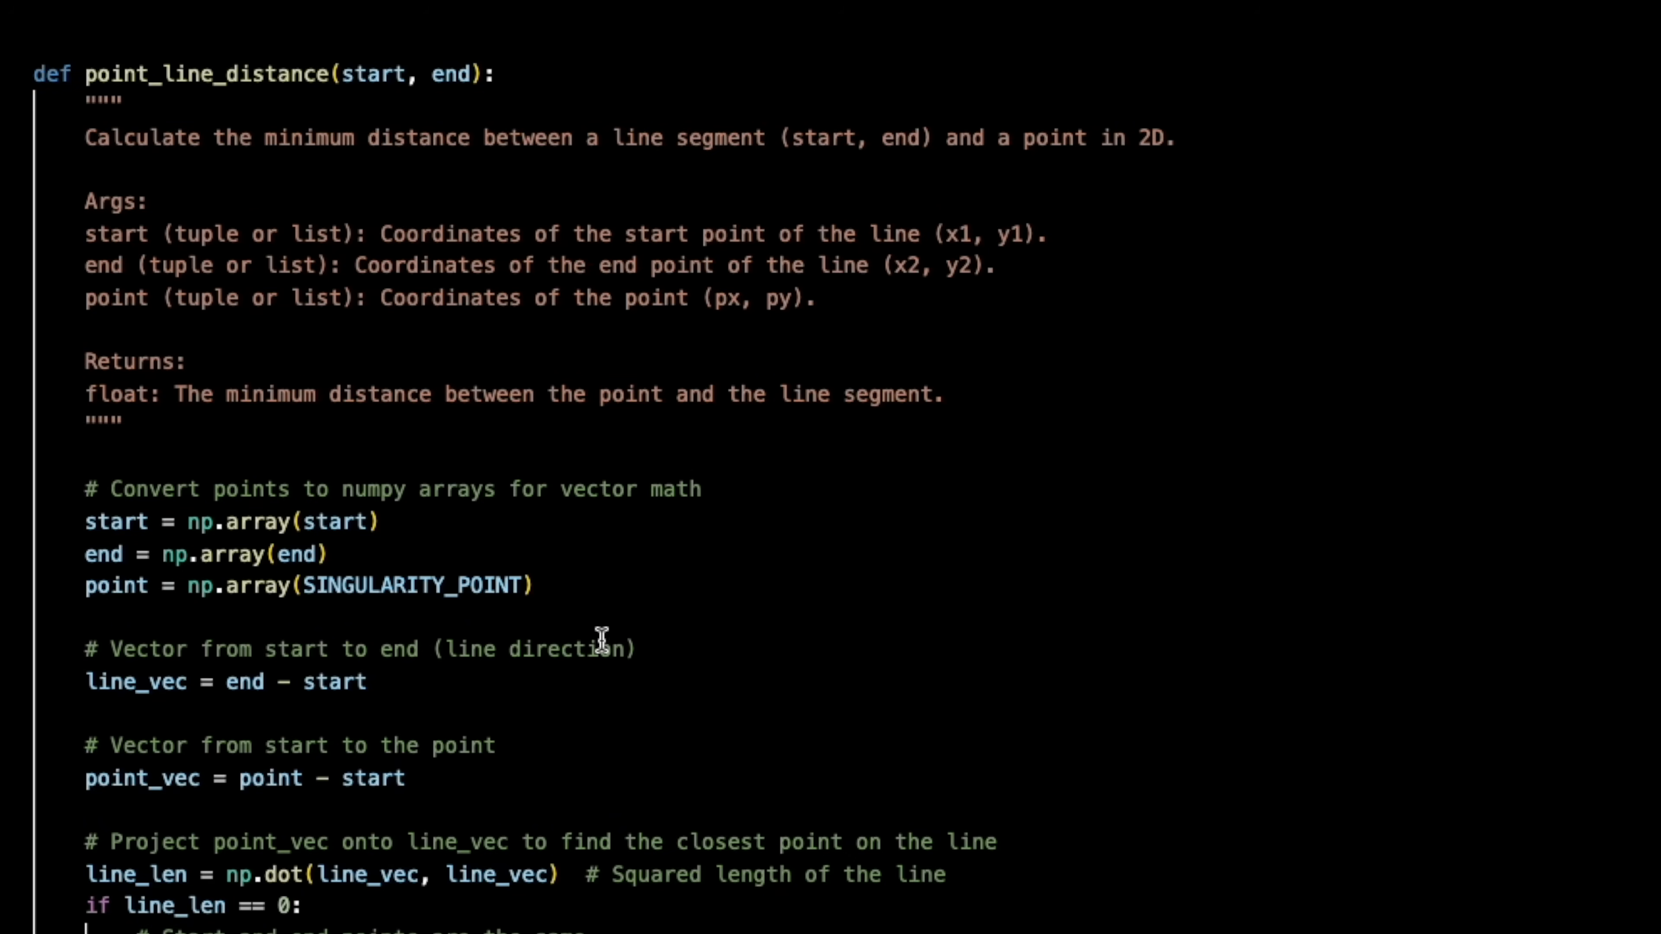
scroll("down", 3)
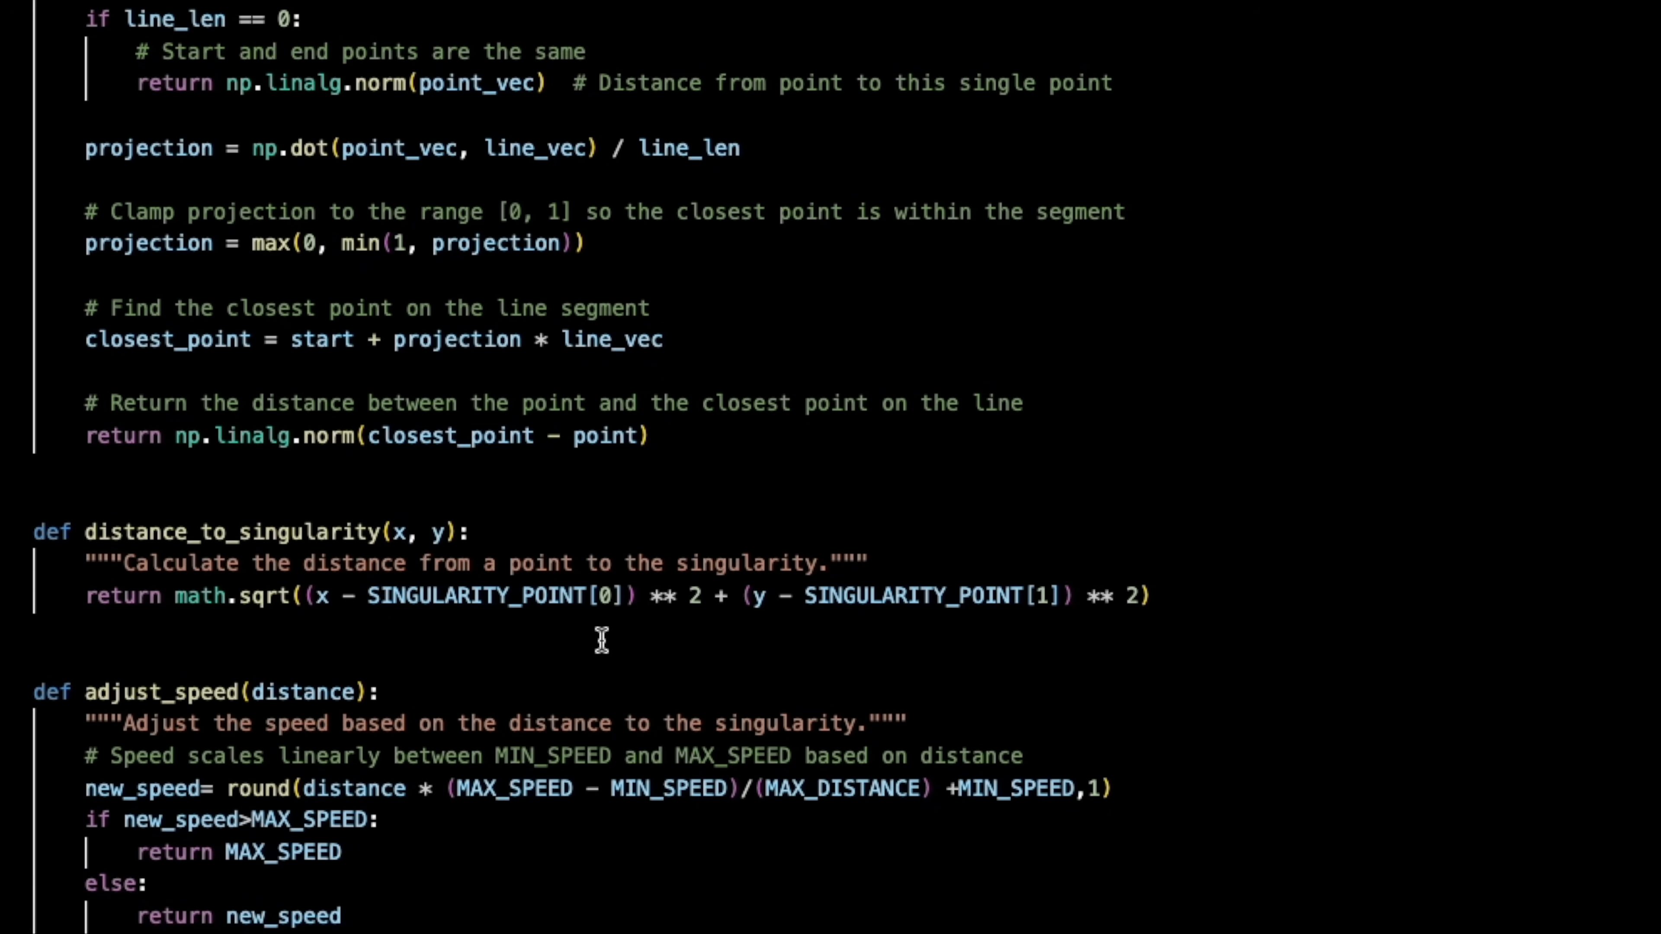
scroll("down", 3)
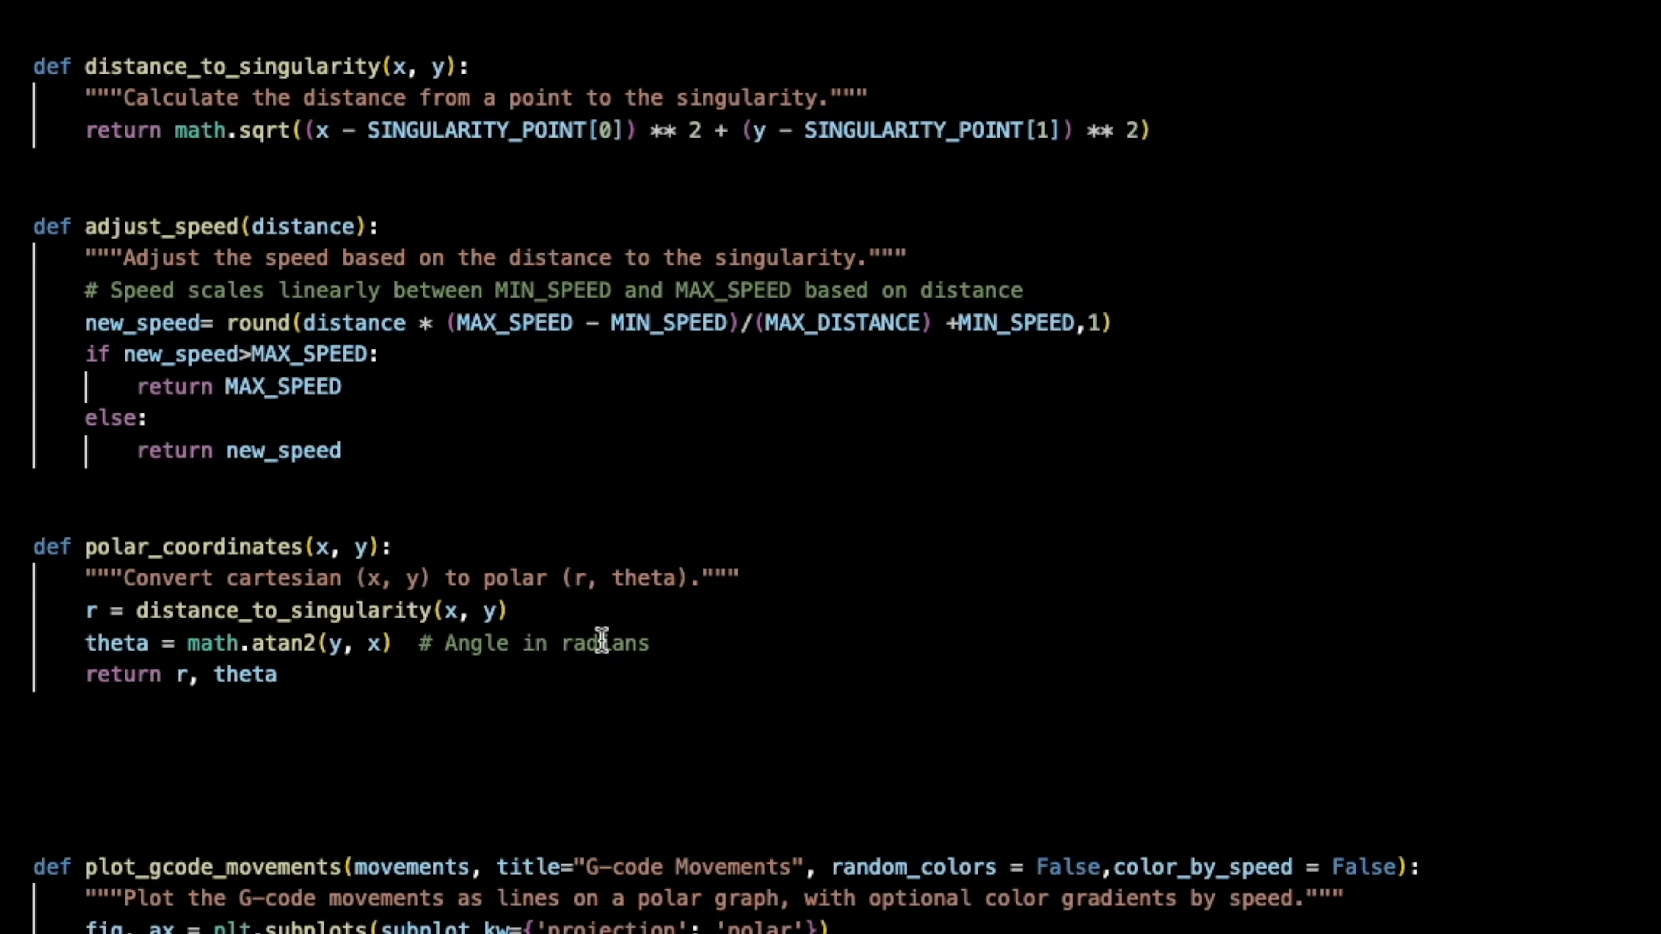
scroll("down", 3)
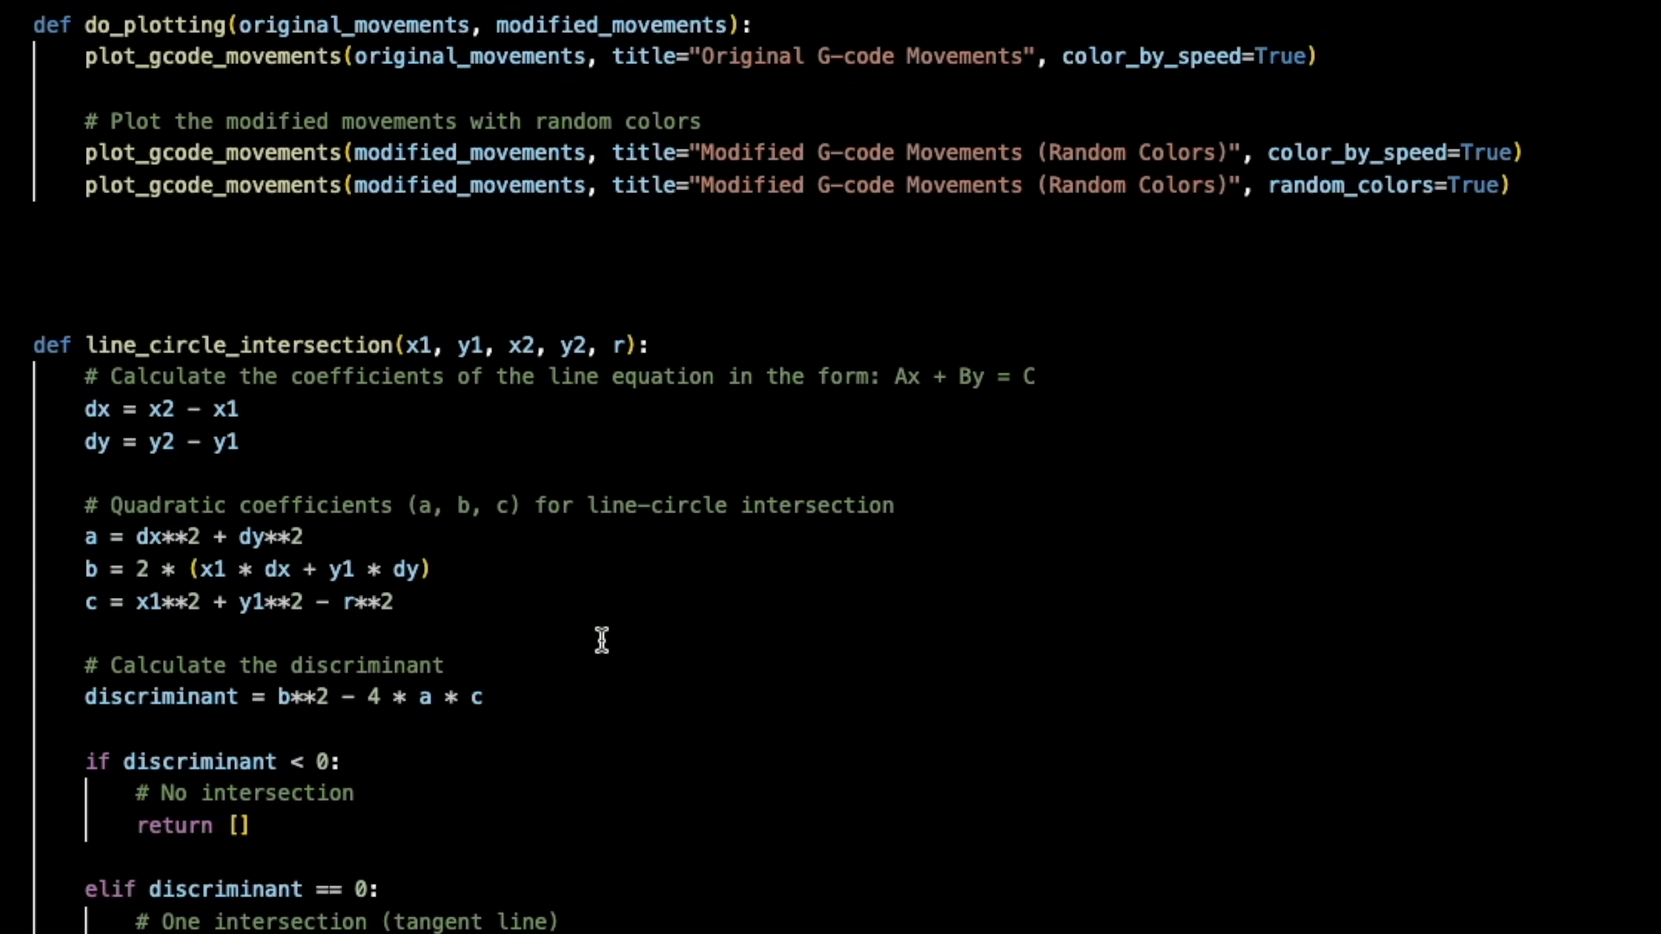
scroll("down", 3)
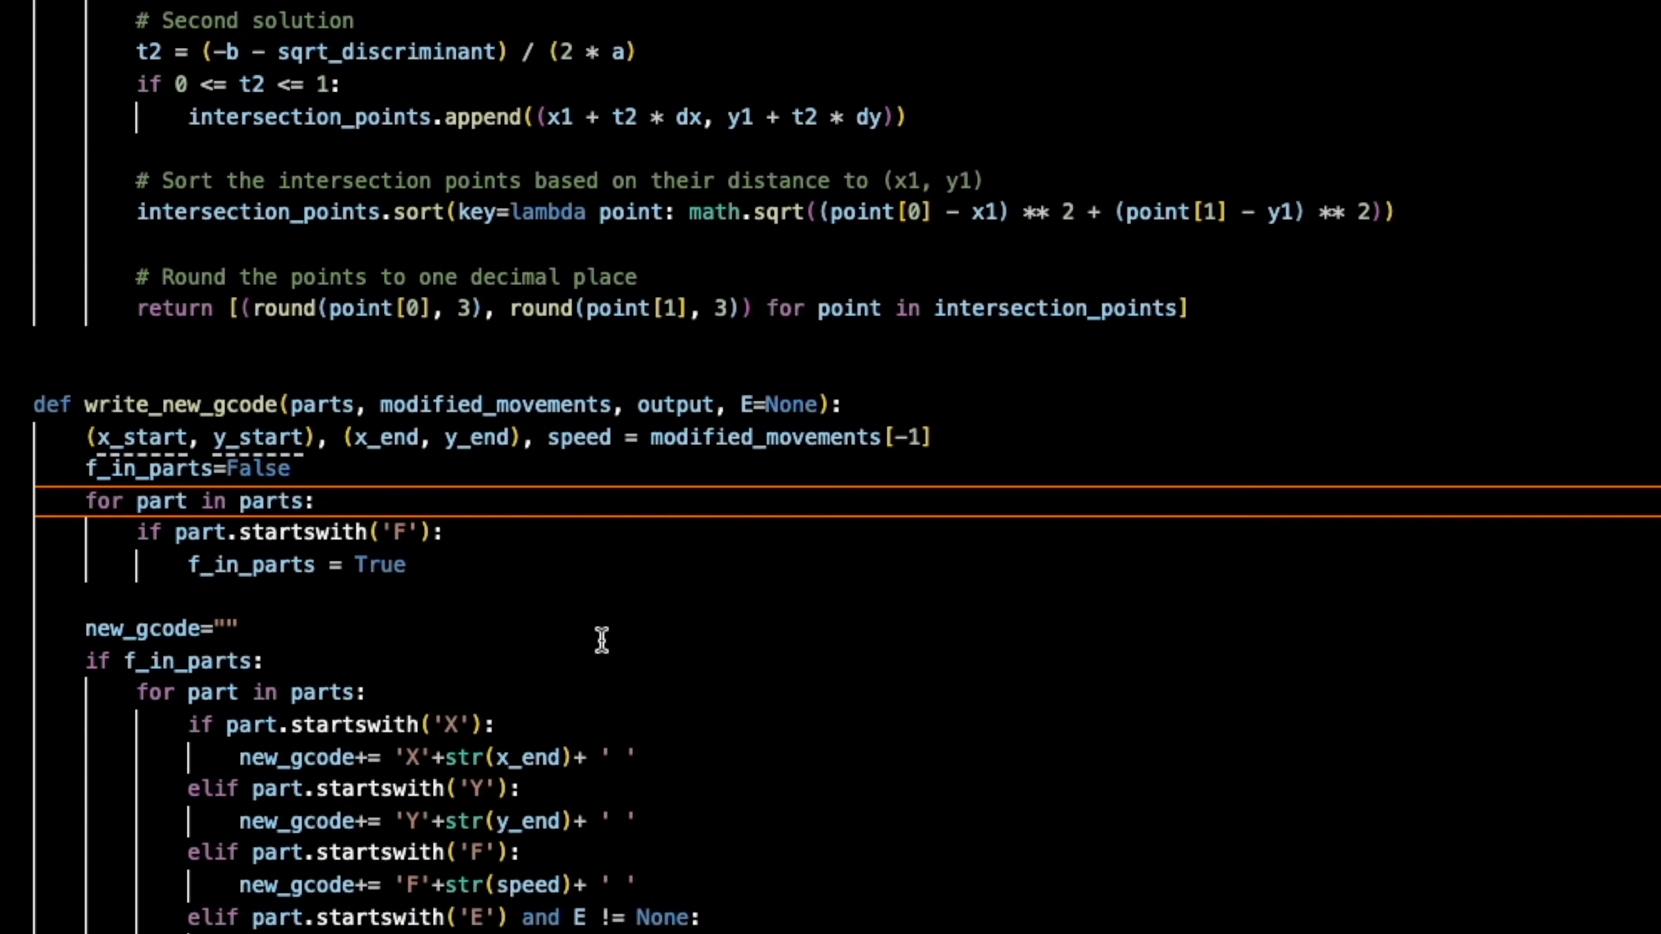